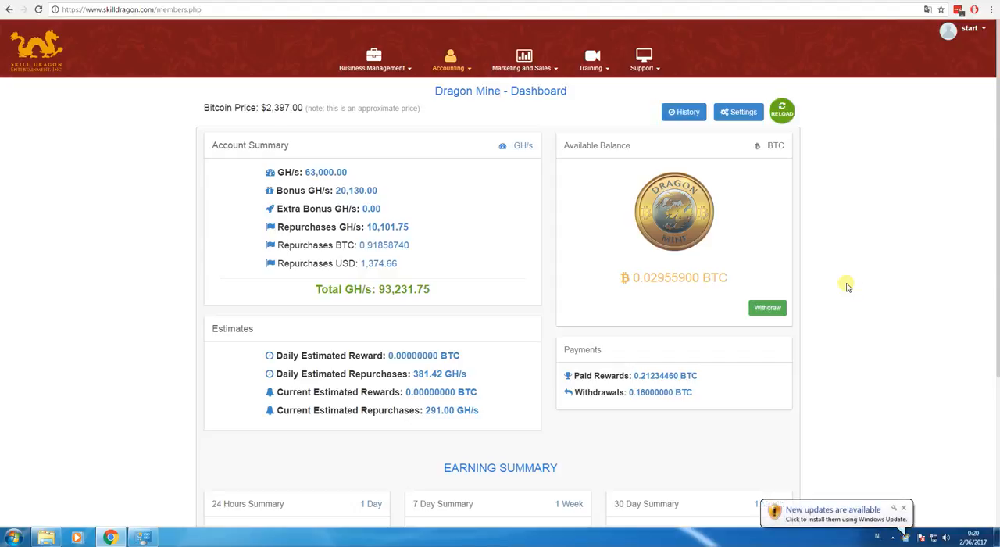
mouse_move(914, 508)
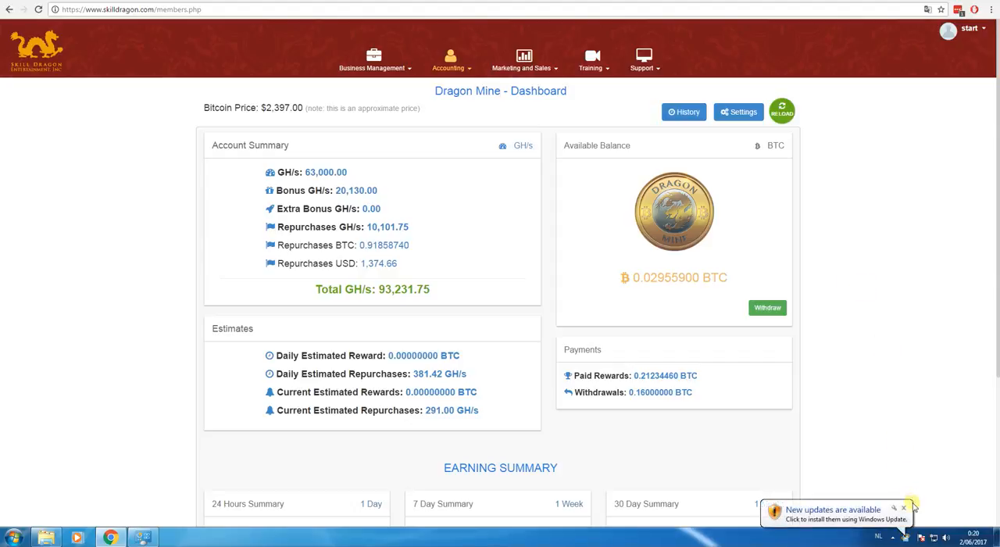
Scroll the dashboard to the 24-hour, 7-day and 30-day earning summaries, then bring up the Start menu
left_click(902, 508)
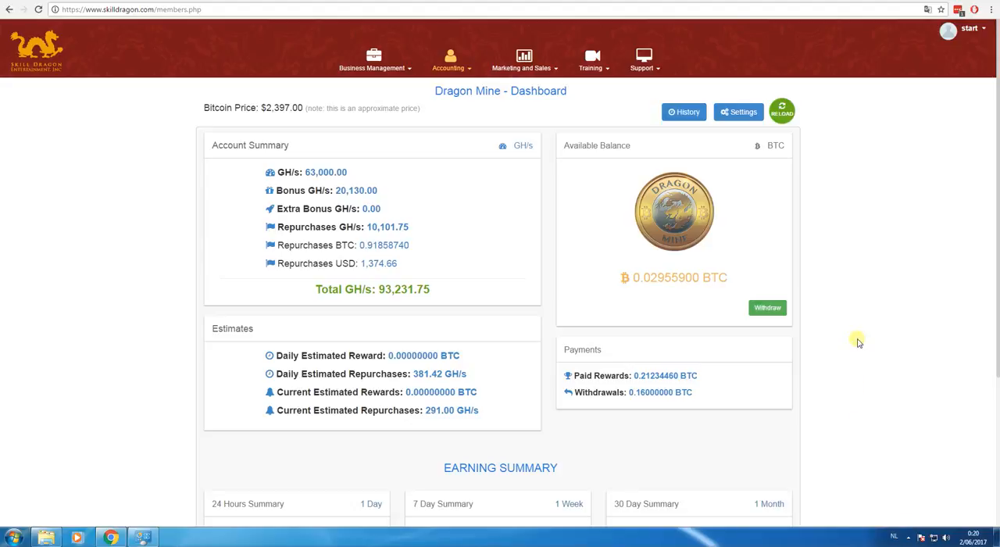
mouse_move(862, 318)
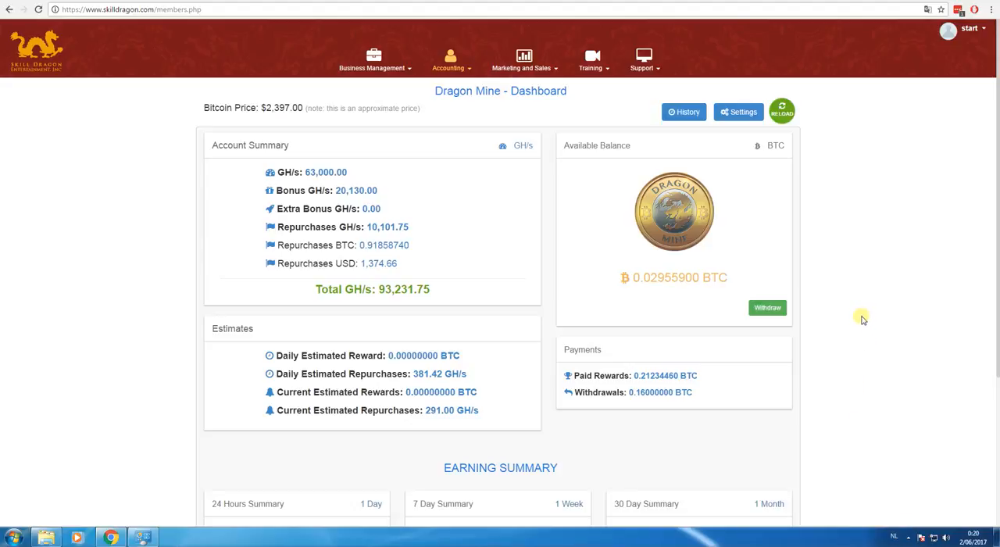
mouse_move(902, 236)
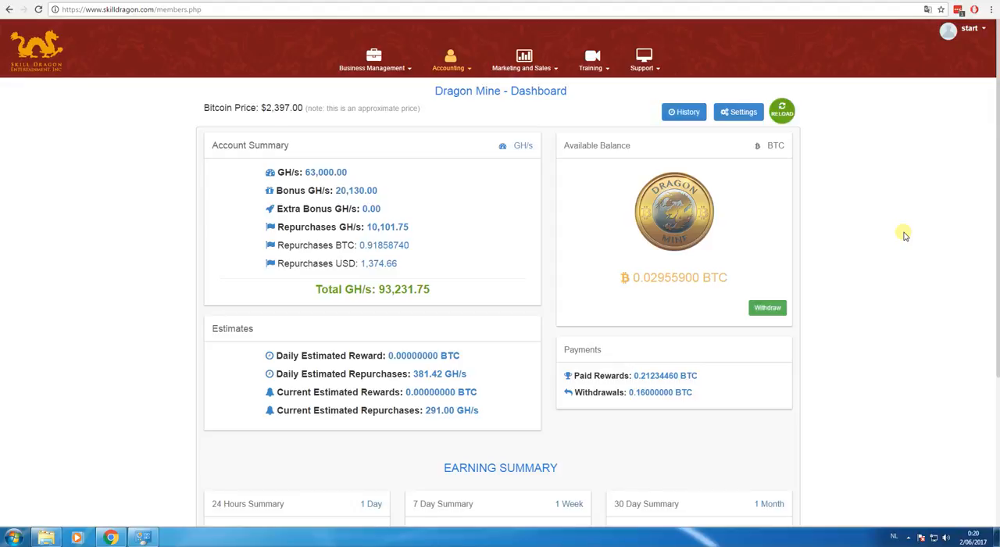
mouse_move(912, 222)
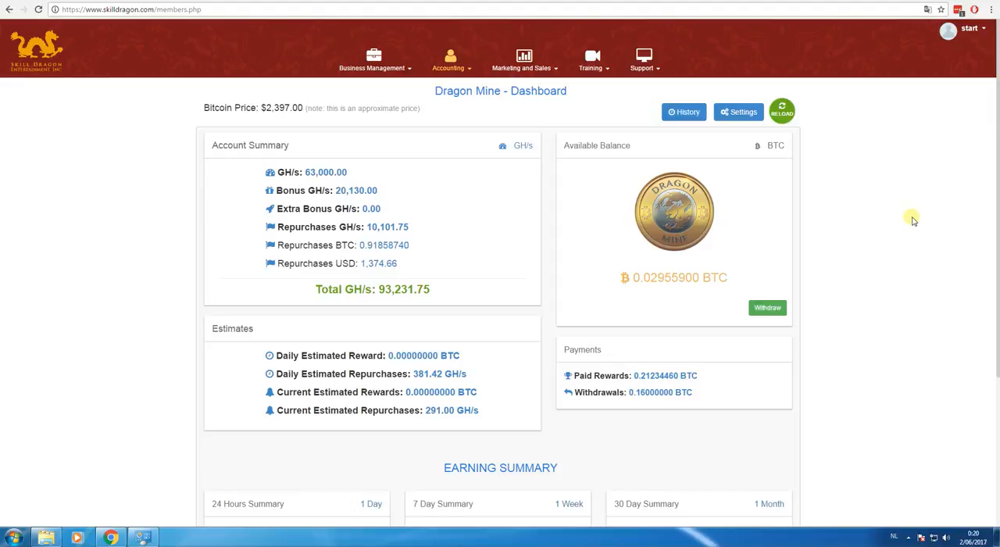
mouse_move(996, 110)
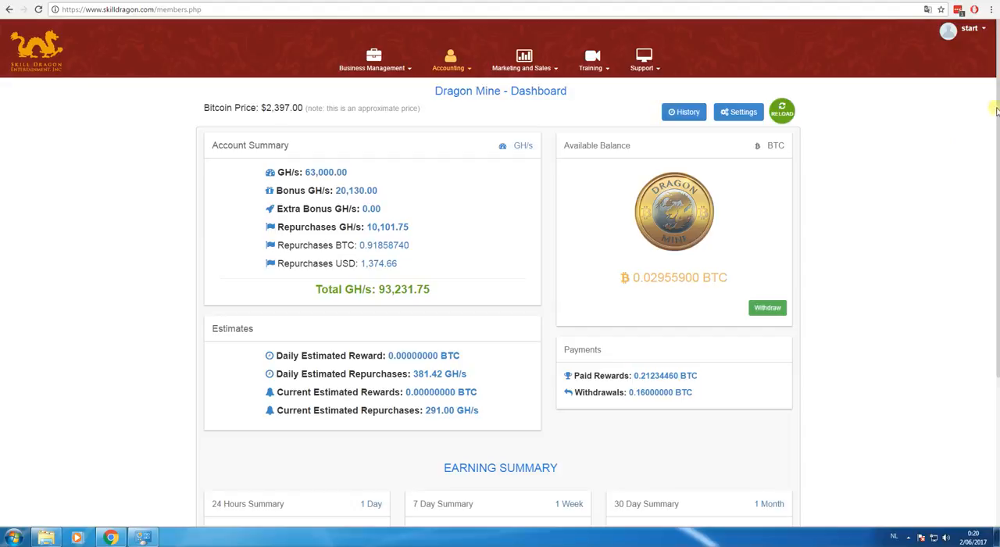
mouse_move(912, 312)
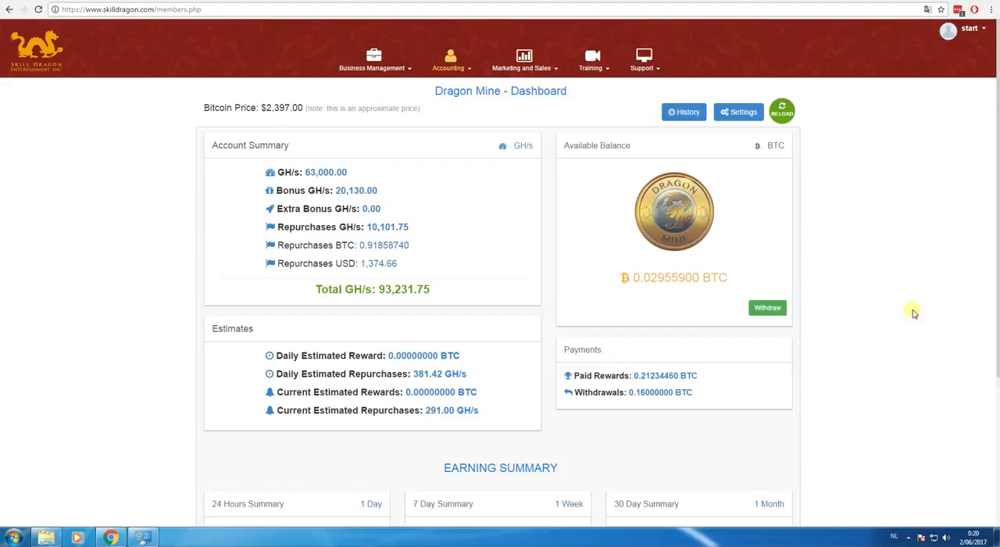
mouse_move(969, 525)
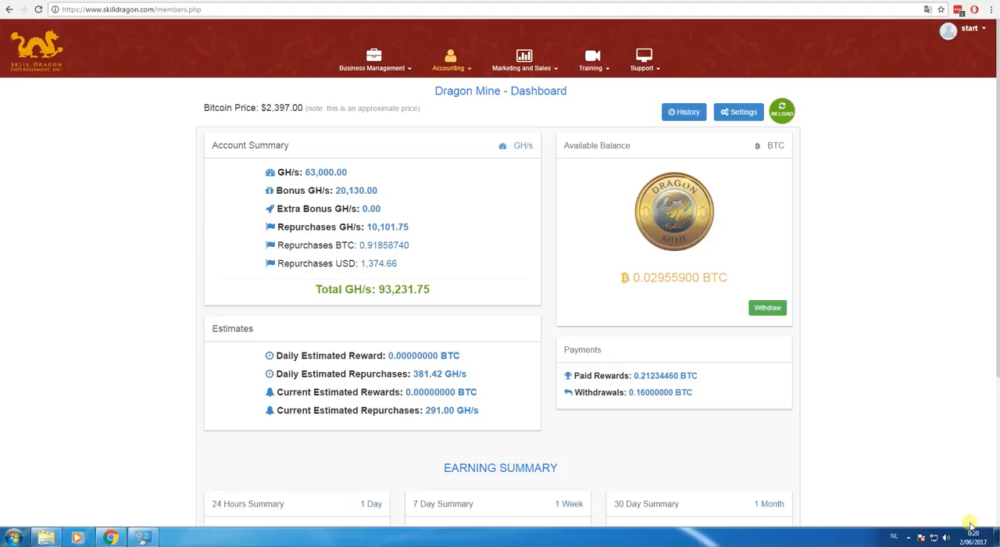
mouse_move(964, 500)
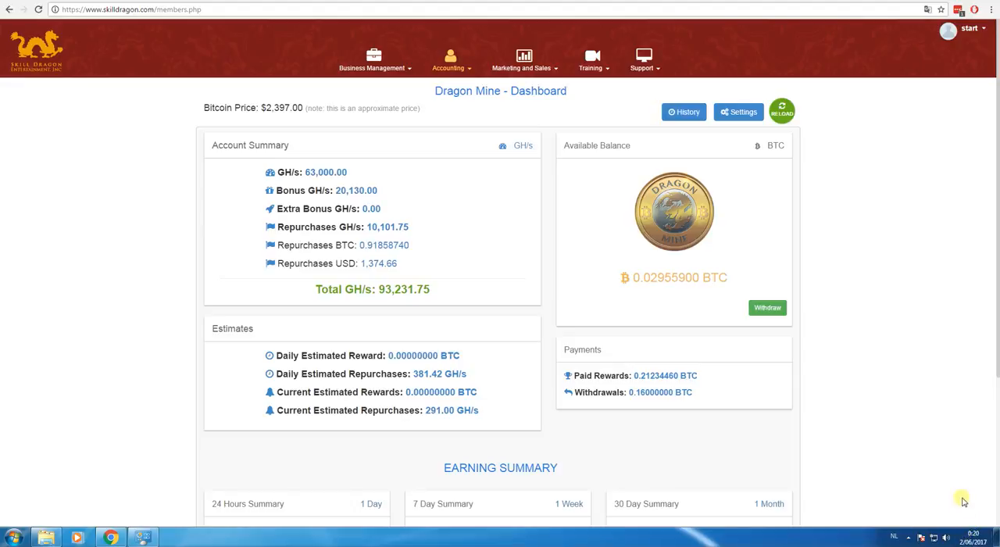
mouse_move(913, 434)
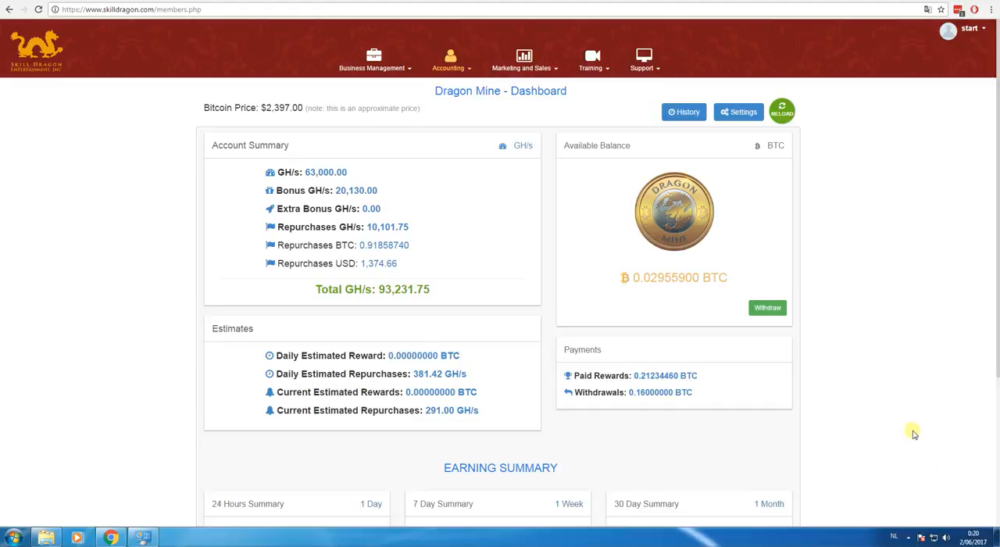
mouse_move(995, 128)
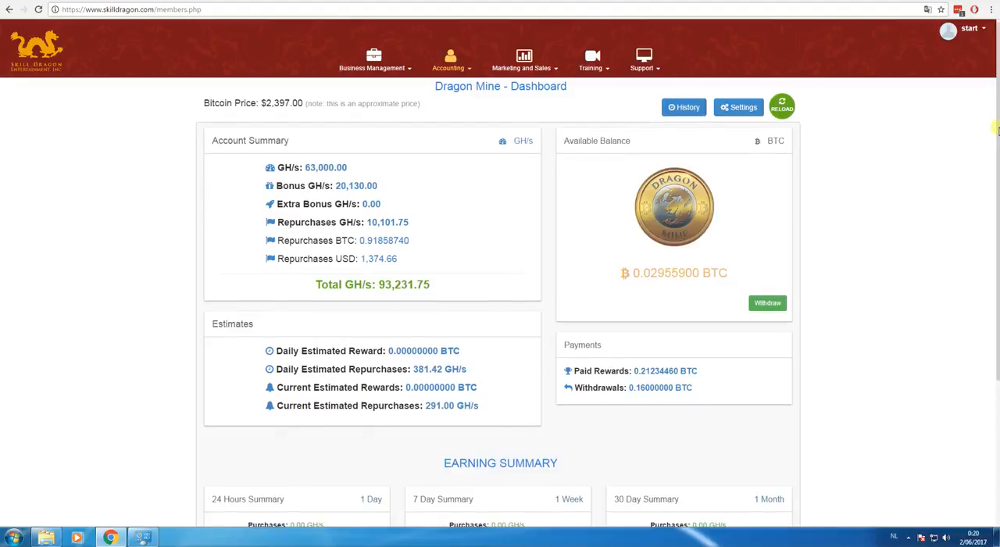
scroll("down", 3)
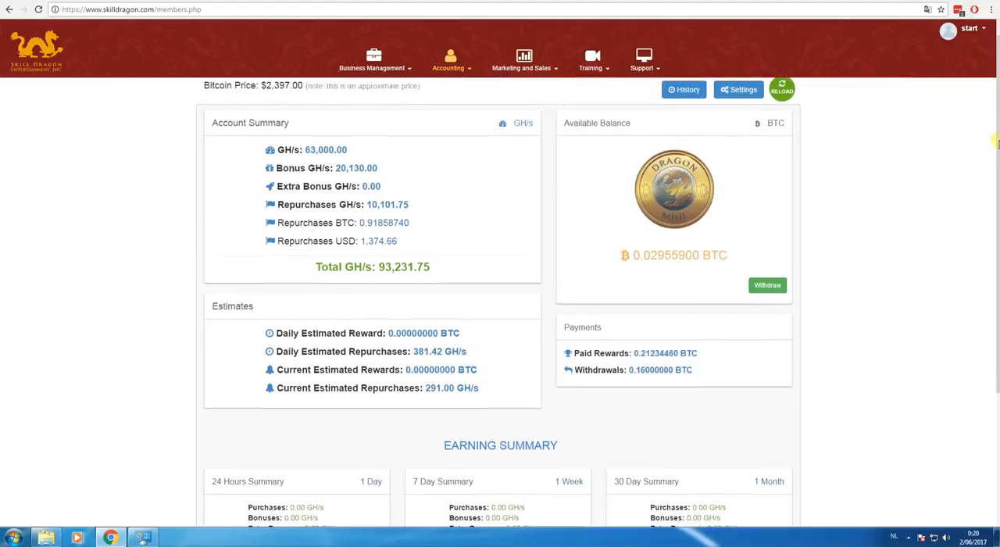
scroll("down", 3)
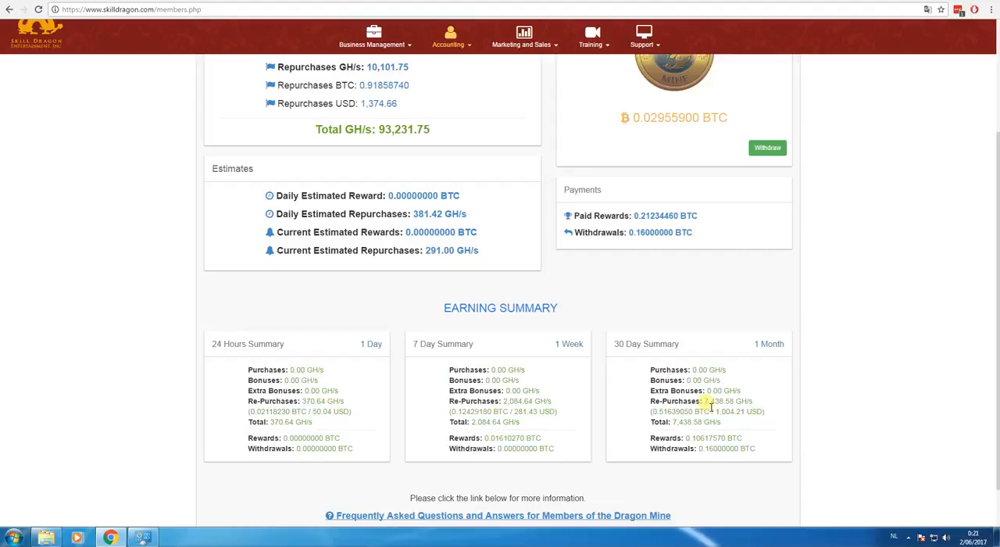
mouse_move(740, 392)
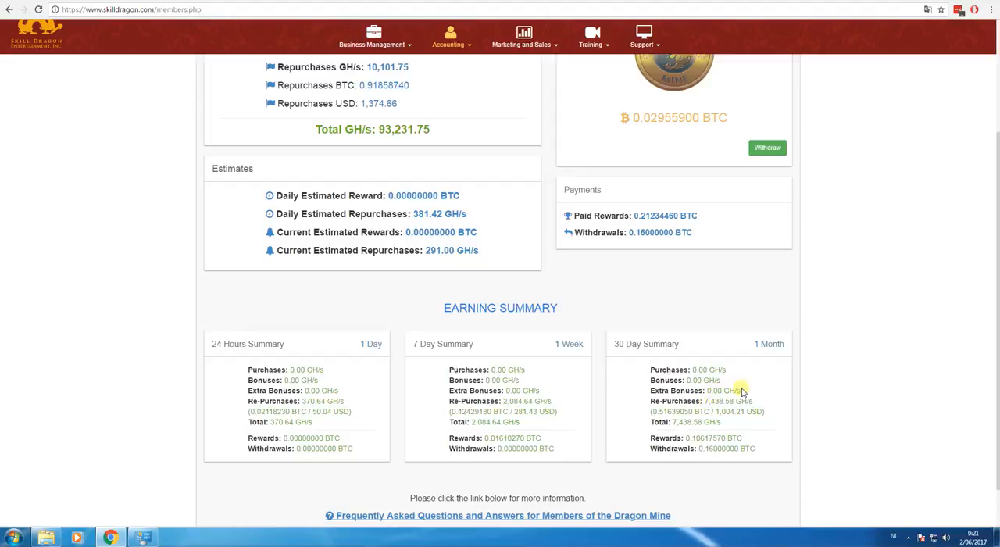
mouse_move(846, 235)
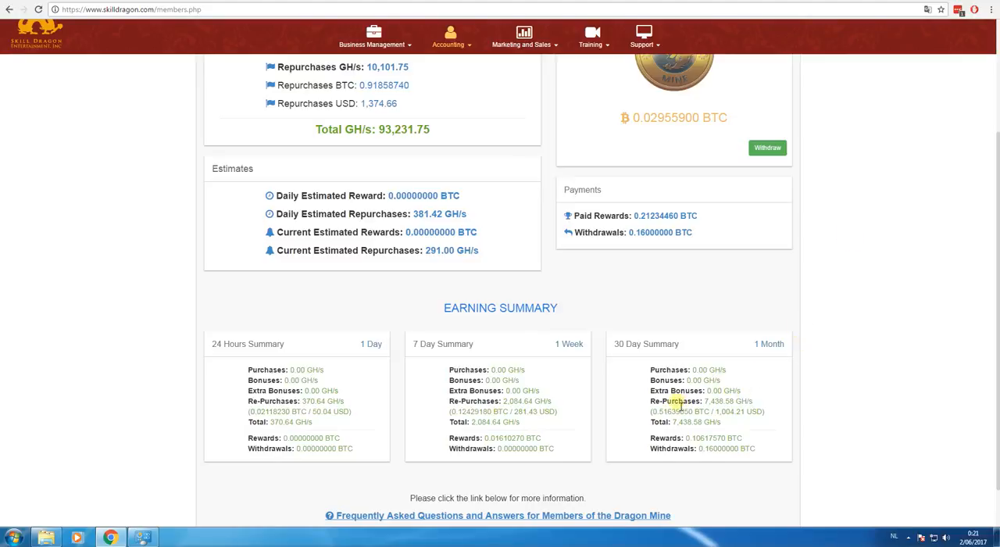
mouse_move(718, 414)
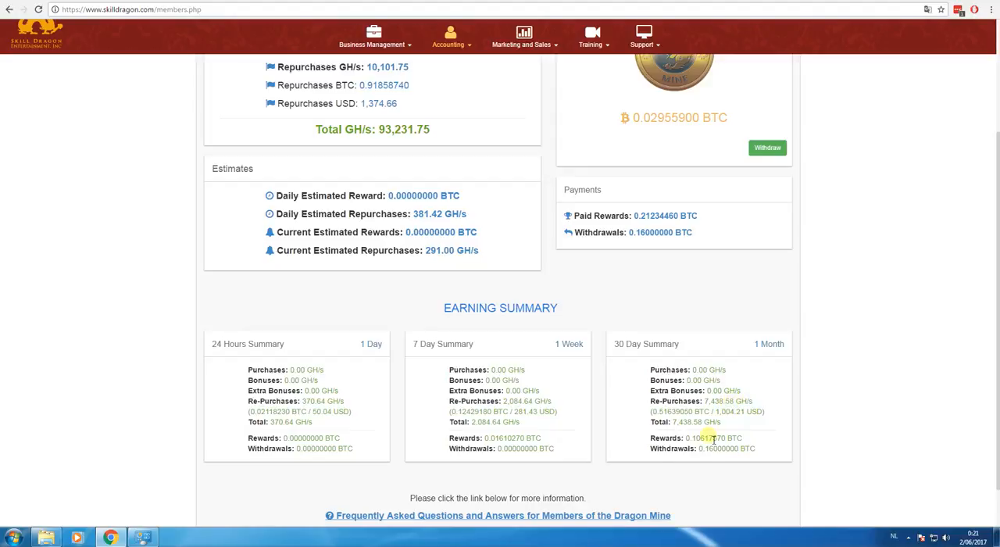
left_click(13, 536)
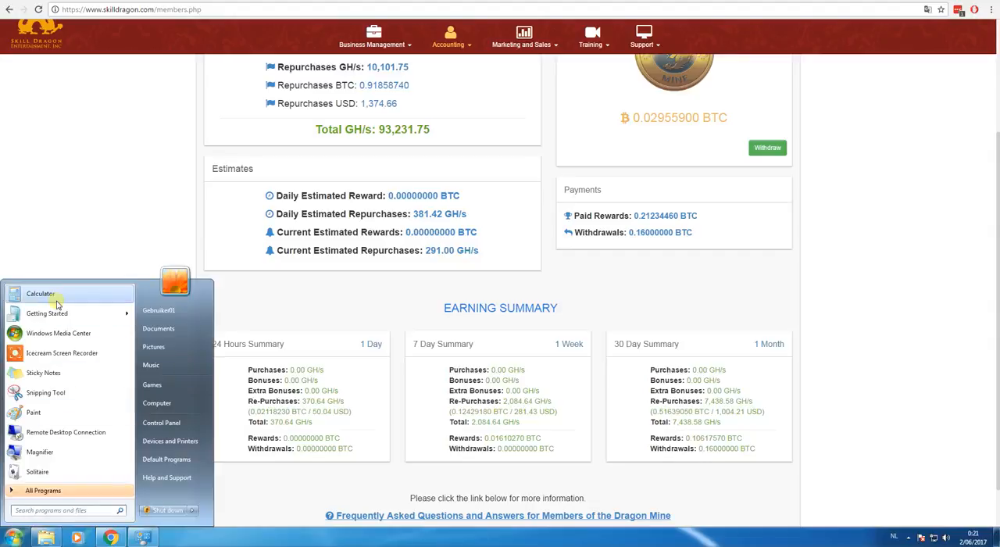
Launch Calculator and multiply the 30-day rewards 0.1061757 BTC by the $2,397 bitcoin price
left_click(41, 293)
type("0,106")
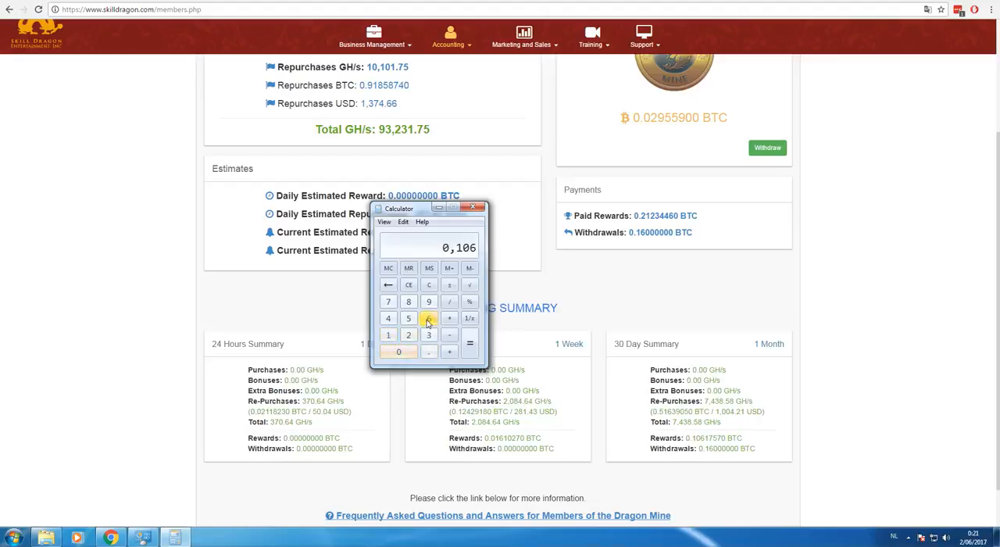
left_click(387, 301)
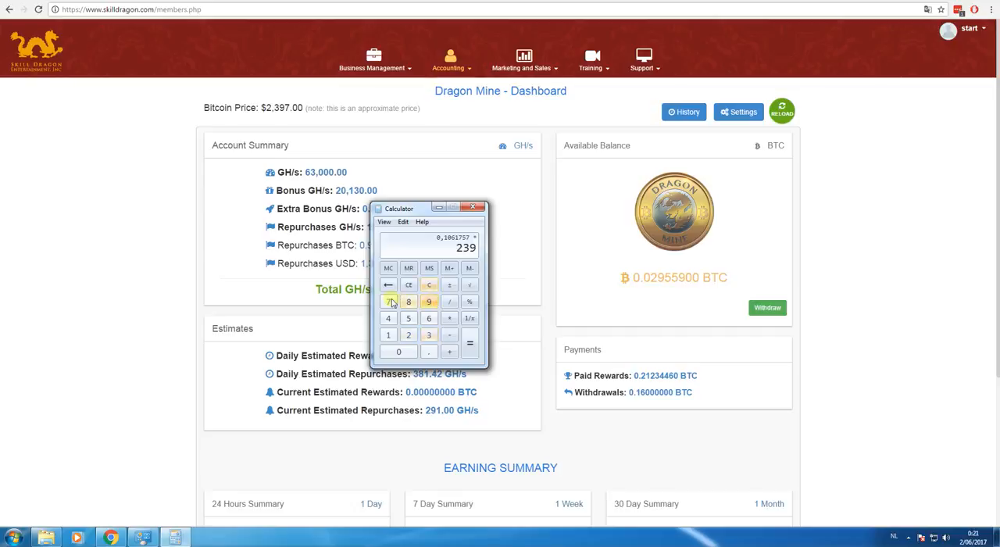
left_click(468, 342)
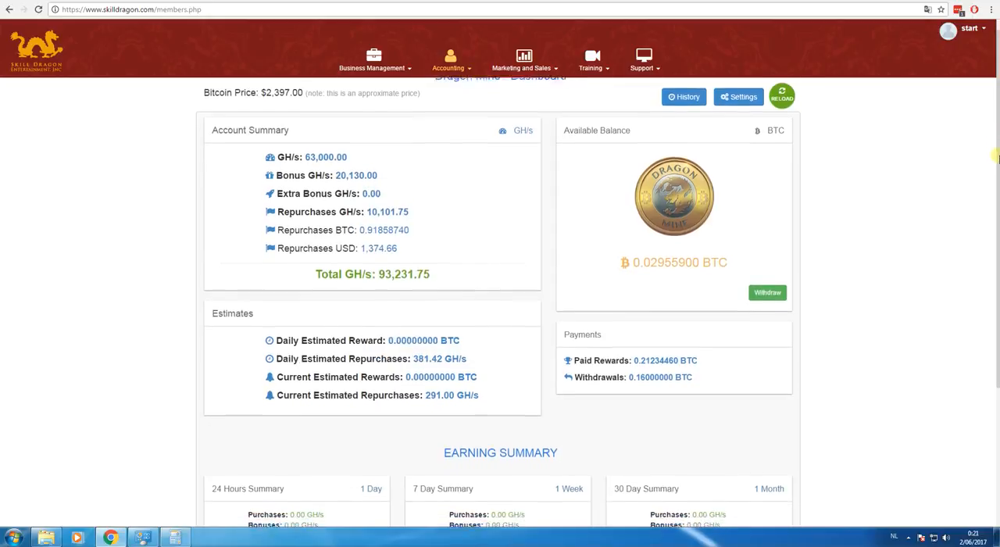
Add the 30-day repurchases' dollar value to reach a total of 1258.5031529, then close Calculator
scroll("down", 3)
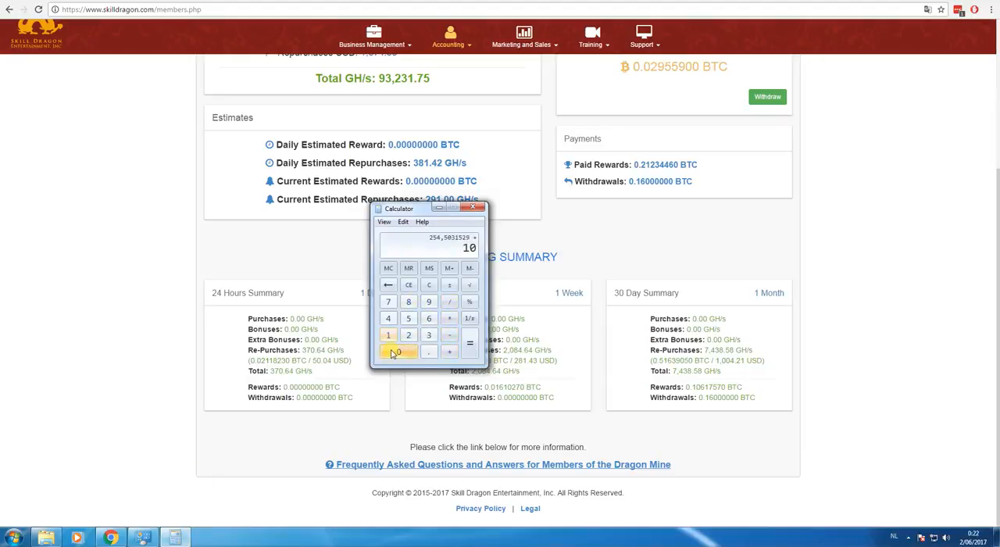
left_click(387, 318)
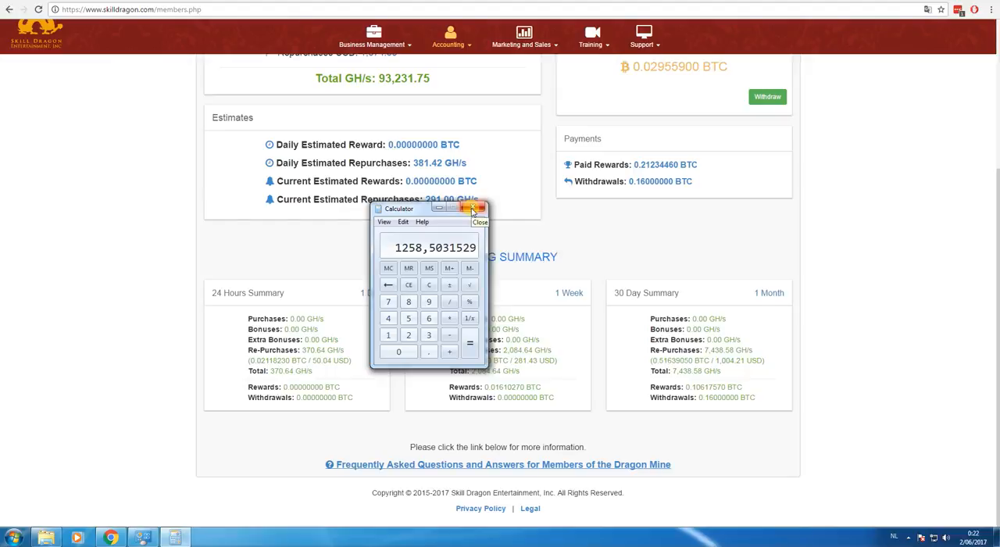
left_click(473, 209)
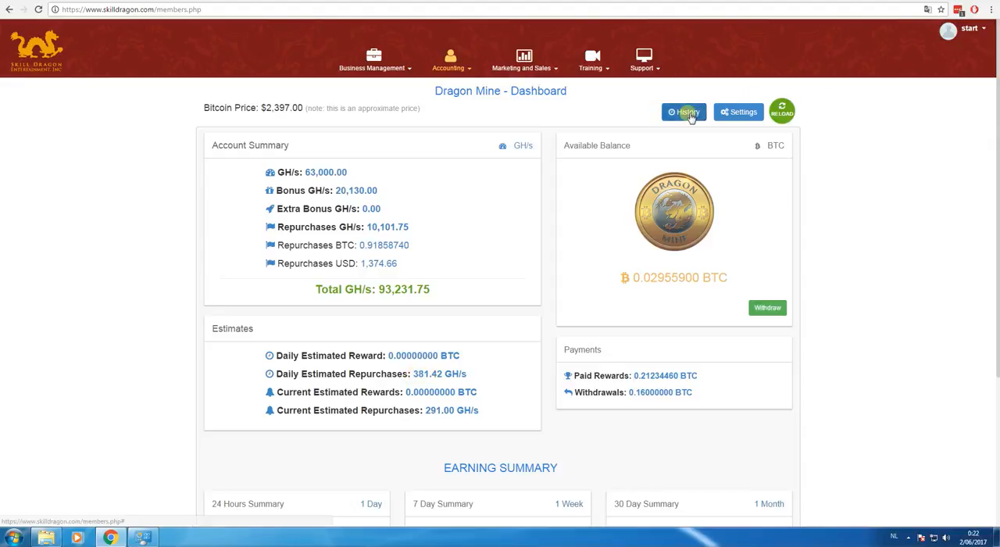
Browse the GH/s History of daily repurchases, latest entries 370.6392 and 339.3856 GH/s
left_click(684, 112)
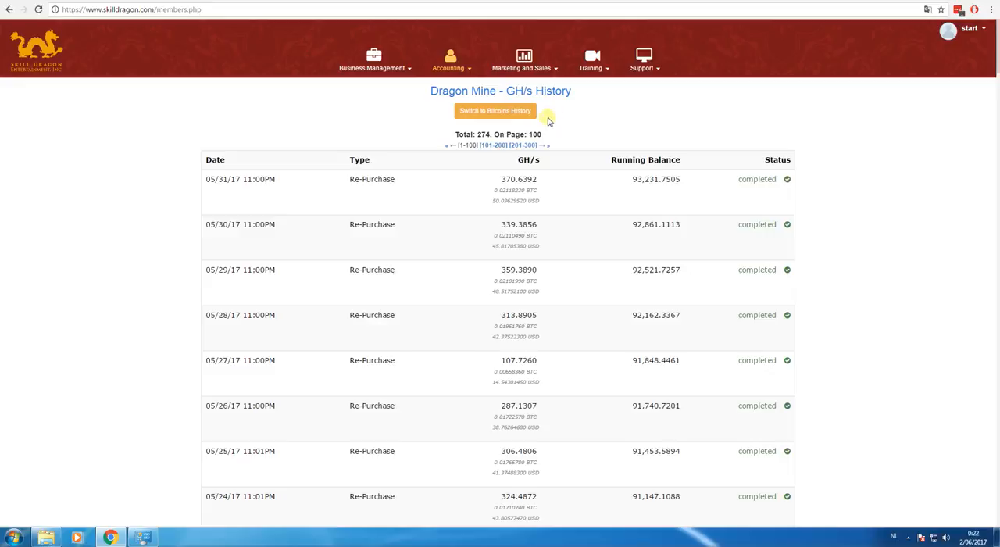
mouse_move(996, 63)
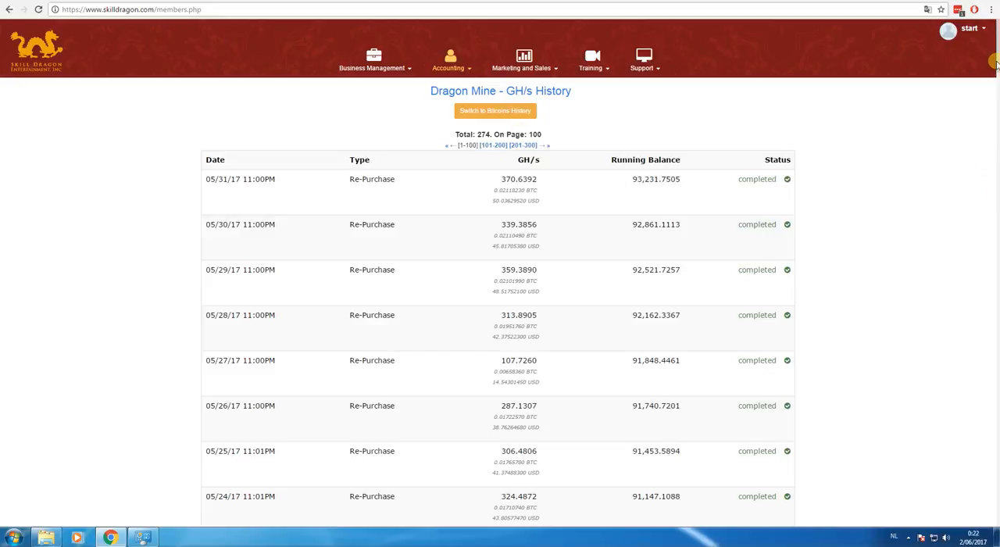
scroll("down", 3)
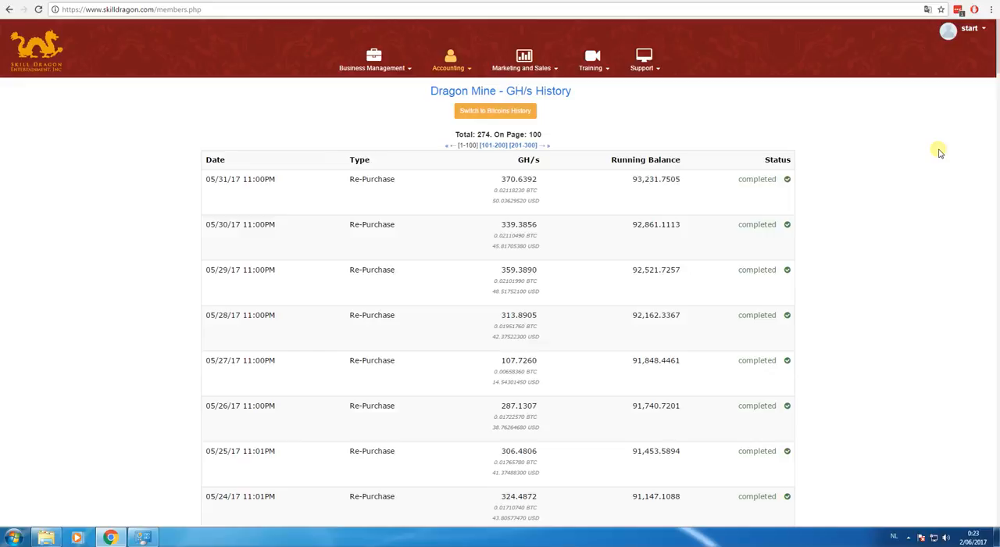
double_click(506, 225)
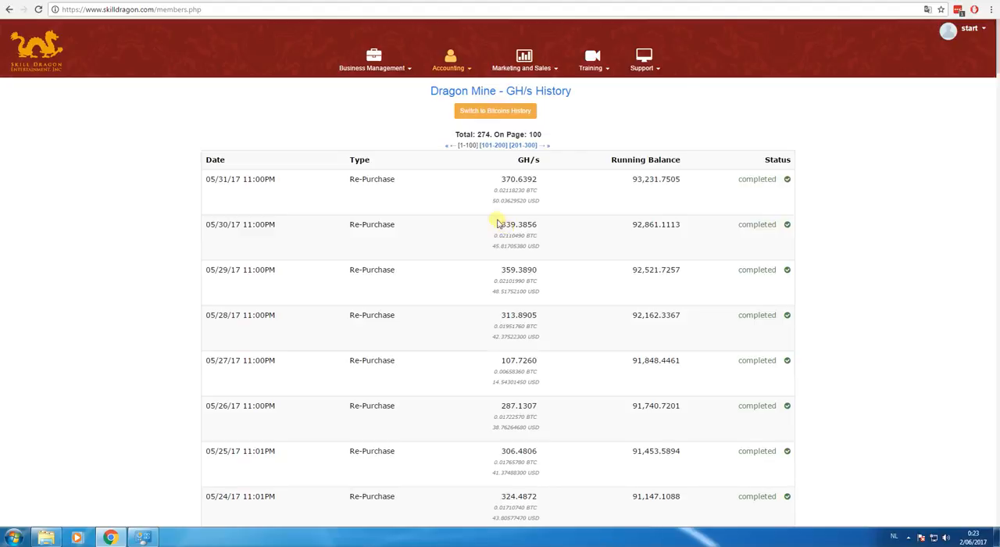
mouse_move(546, 230)
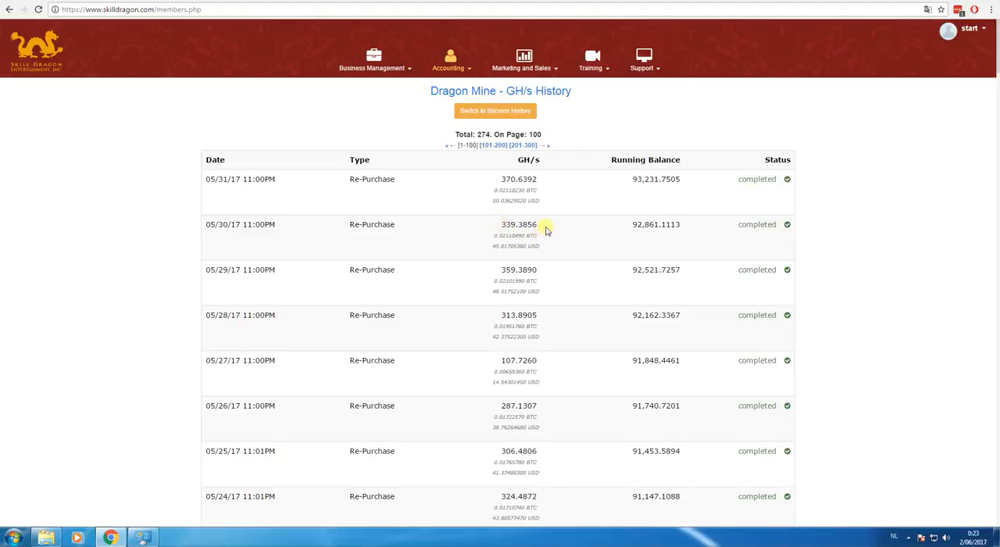
mouse_move(544, 210)
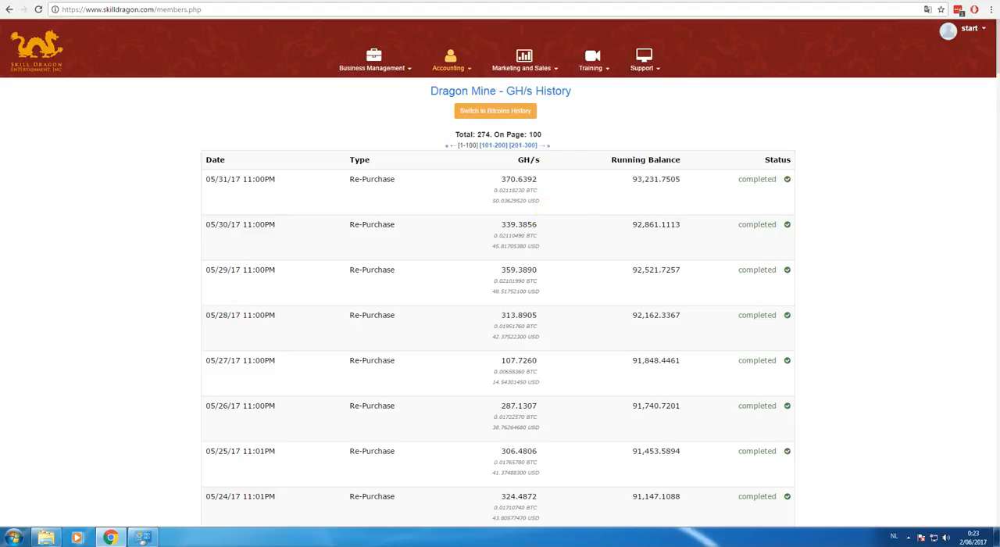
scroll("down", 3)
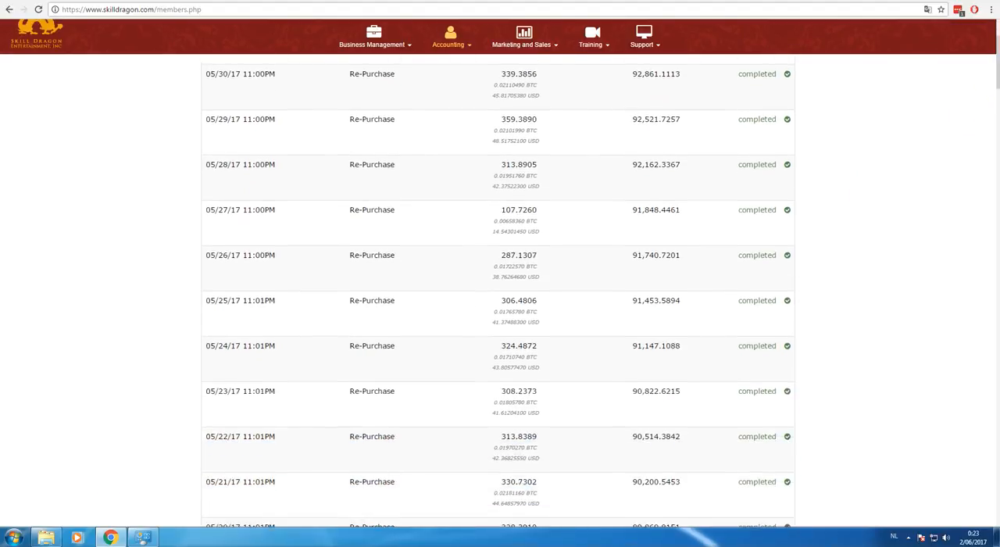
scroll("down", 3)
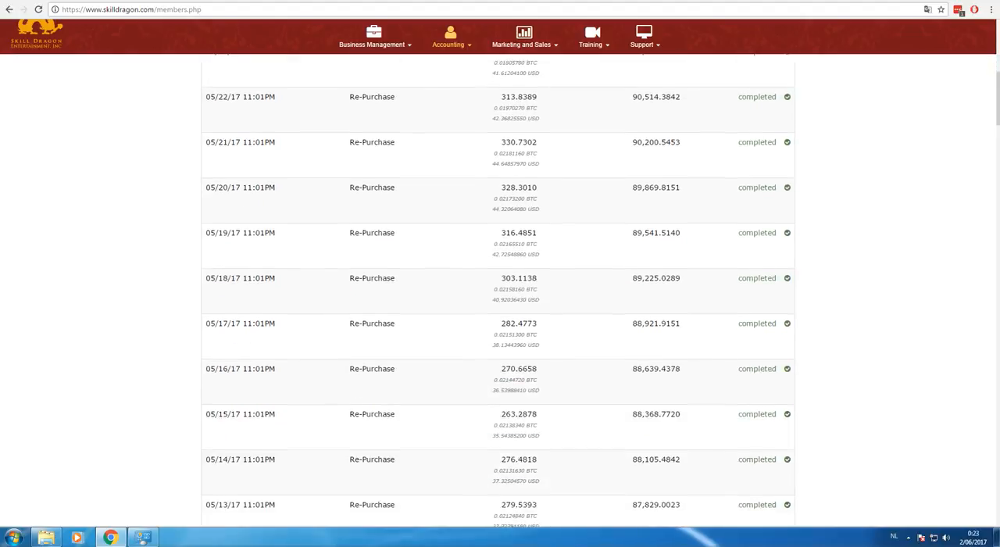
scroll("down", 3)
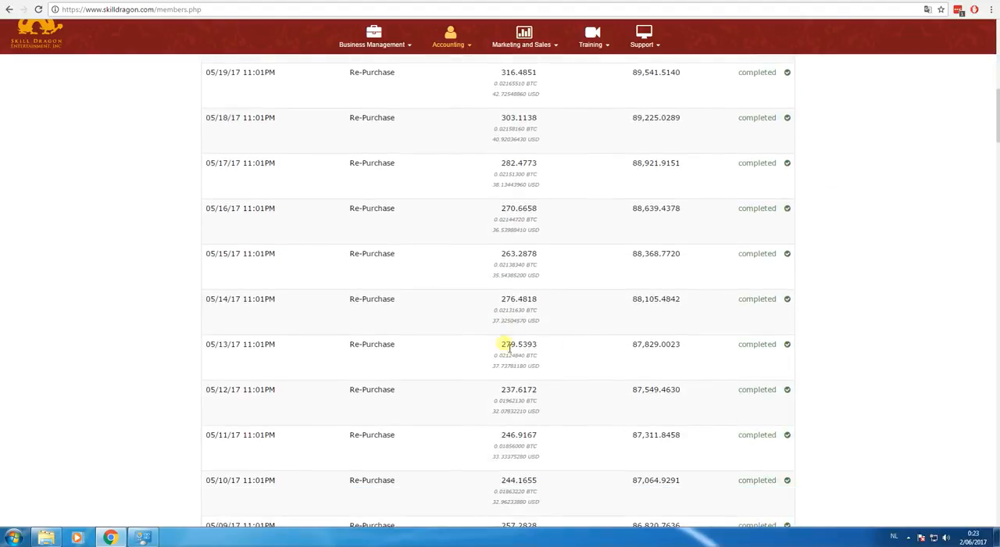
mouse_move(975, 381)
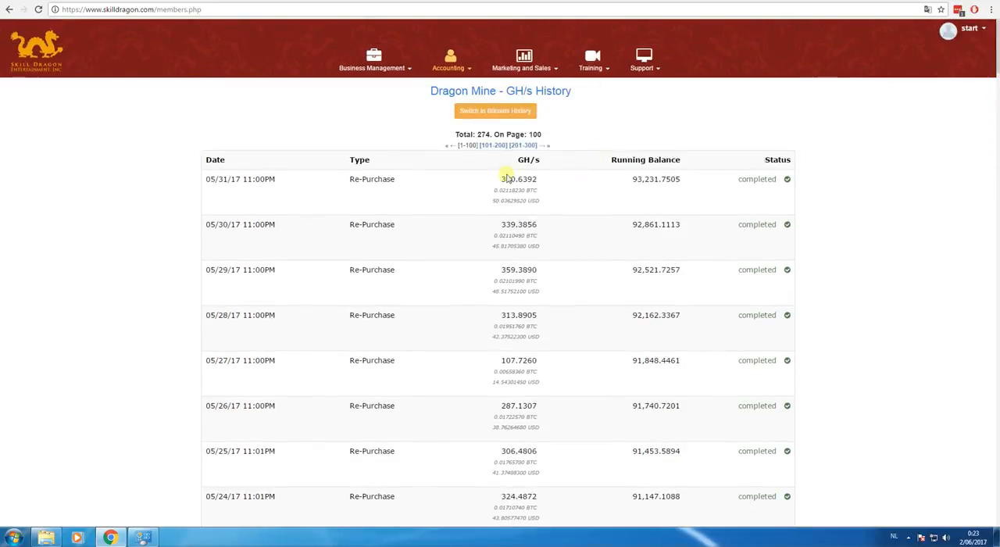
mouse_move(572, 265)
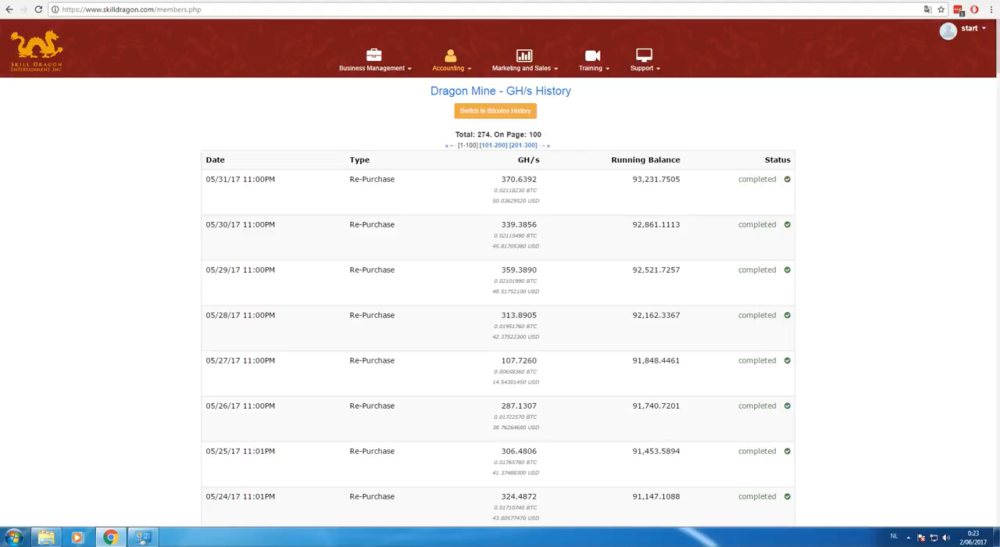
mouse_move(700, 130)
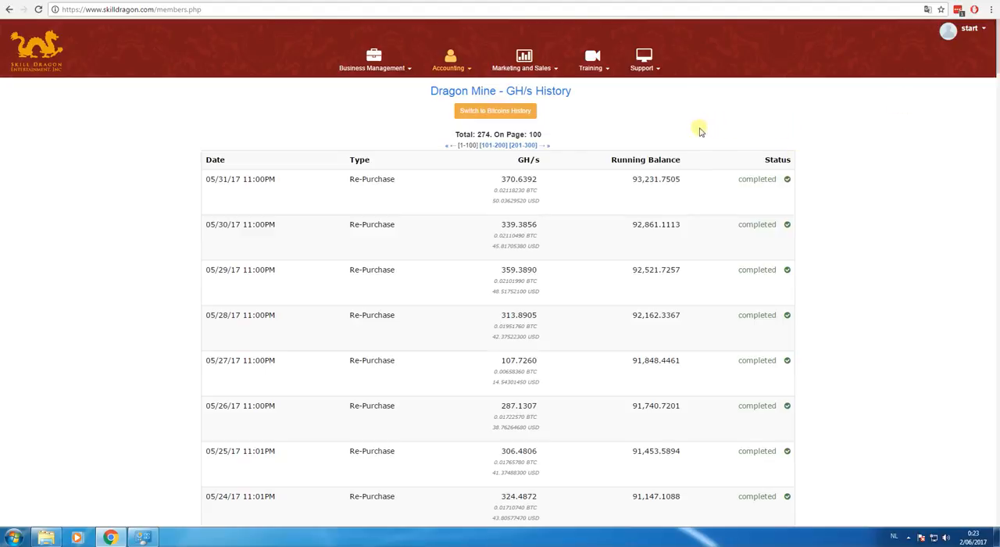
mouse_move(684, 137)
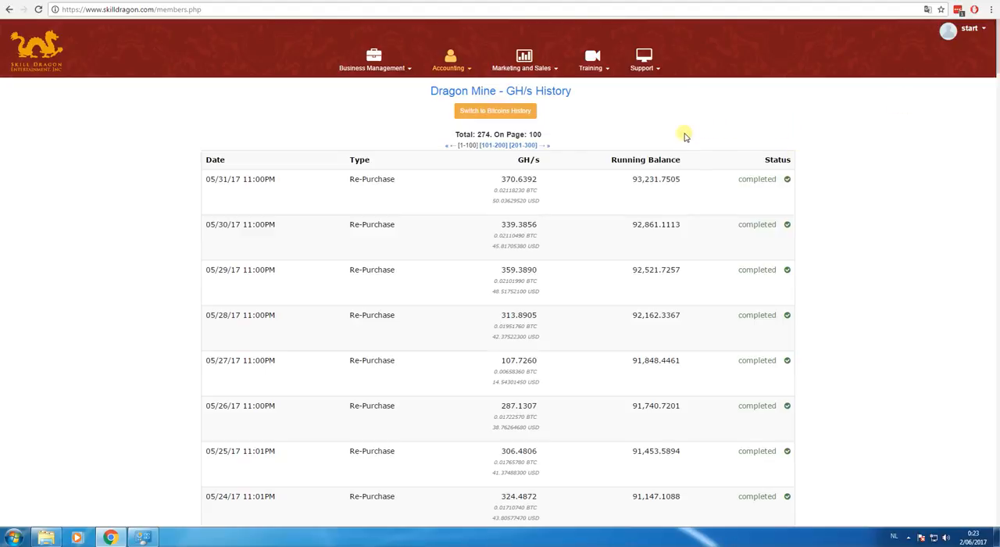
mouse_move(640, 147)
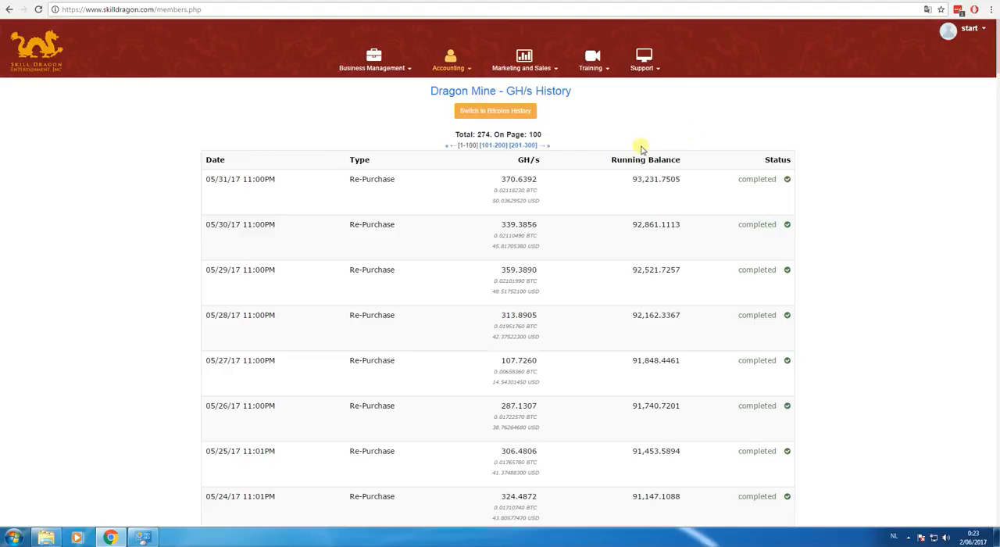
Return via the Accounting menu to the Dragon Mine Dashboard - BTC
left_click(450, 60)
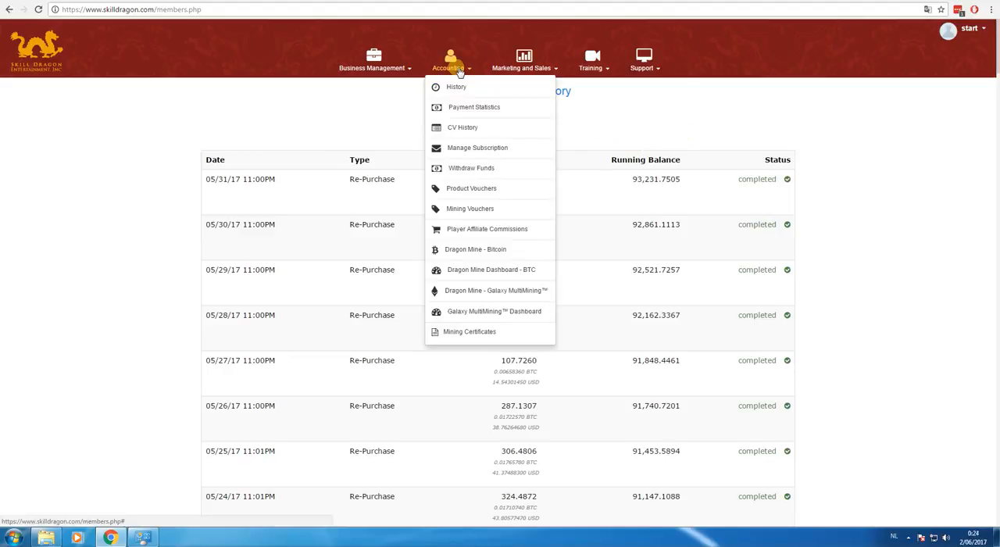
mouse_move(490, 268)
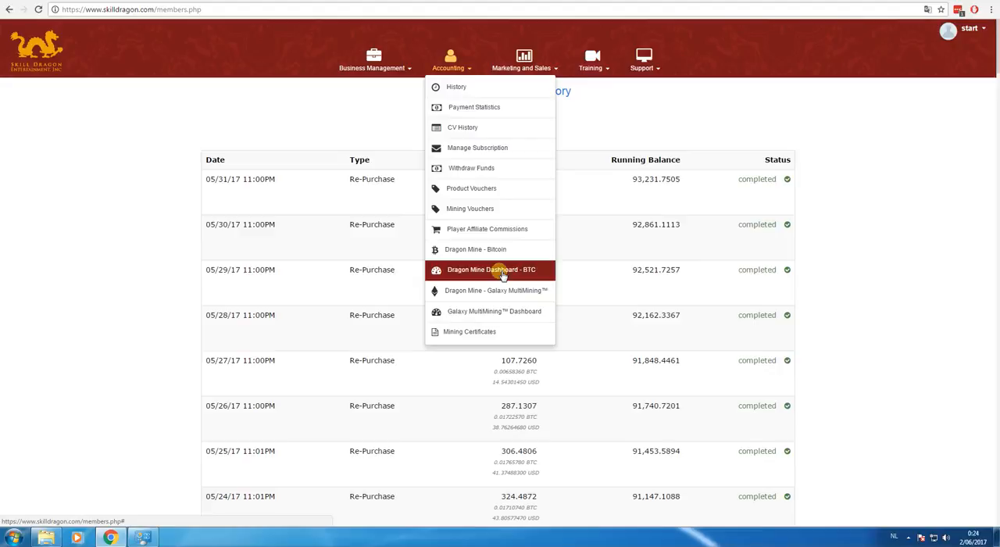
left_click(490, 268)
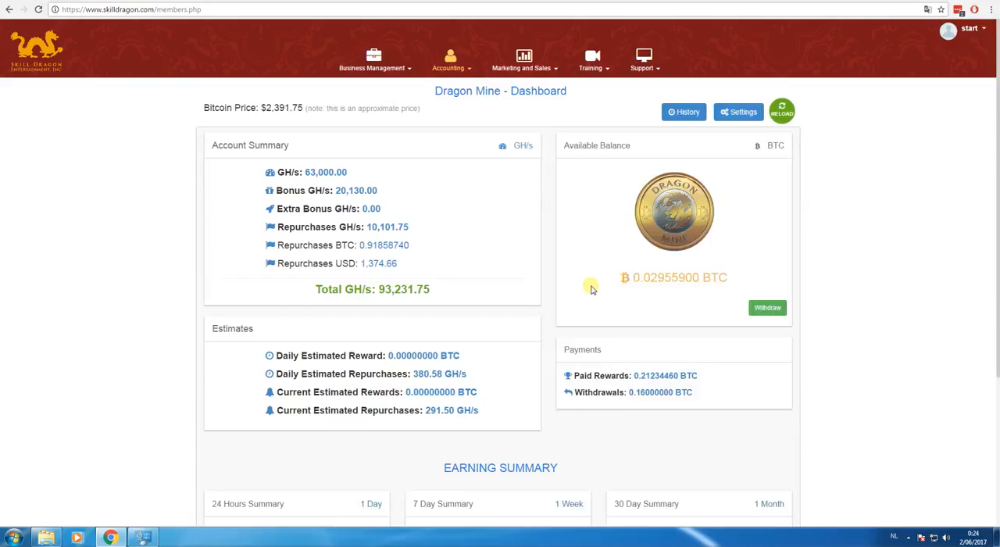
mouse_move(545, 258)
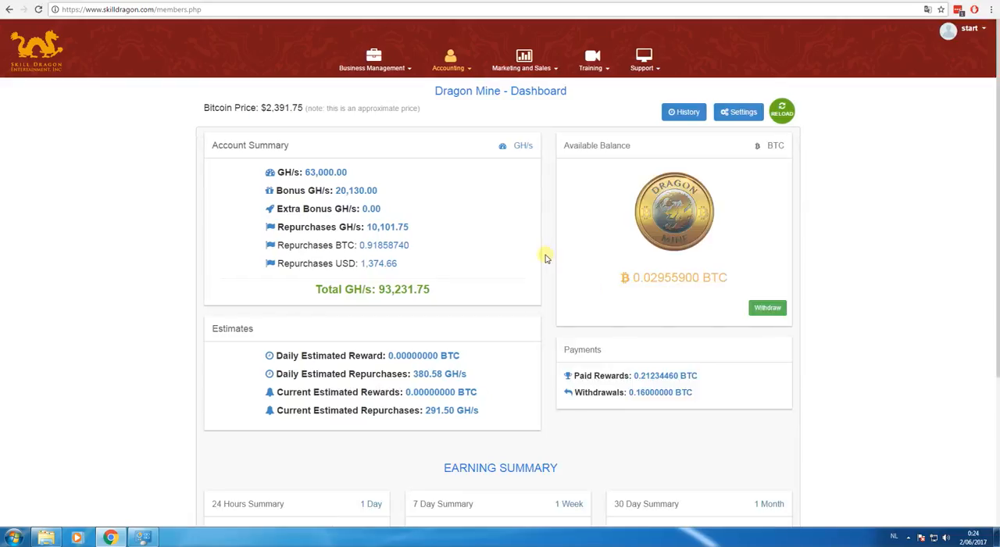
mouse_move(543, 263)
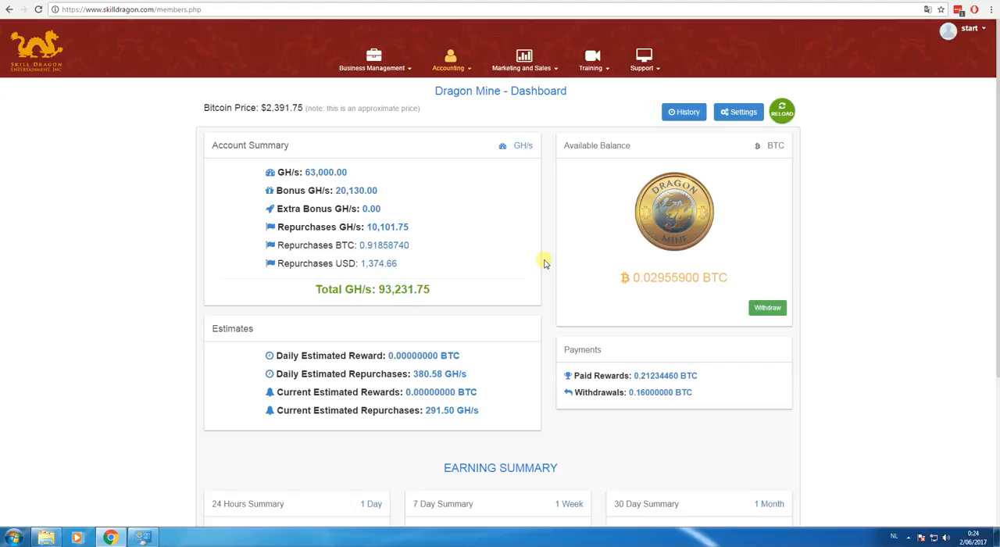
mouse_move(553, 258)
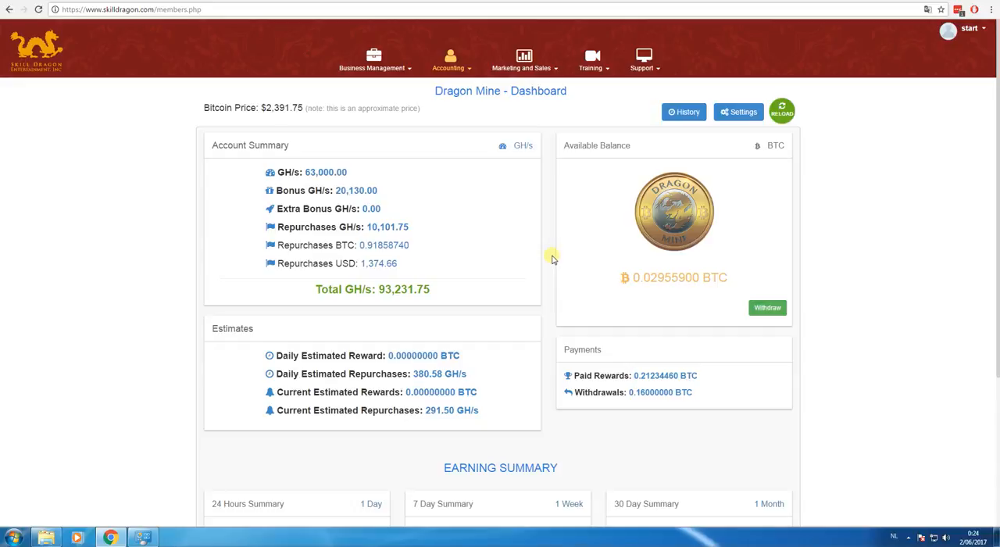
mouse_move(883, 460)
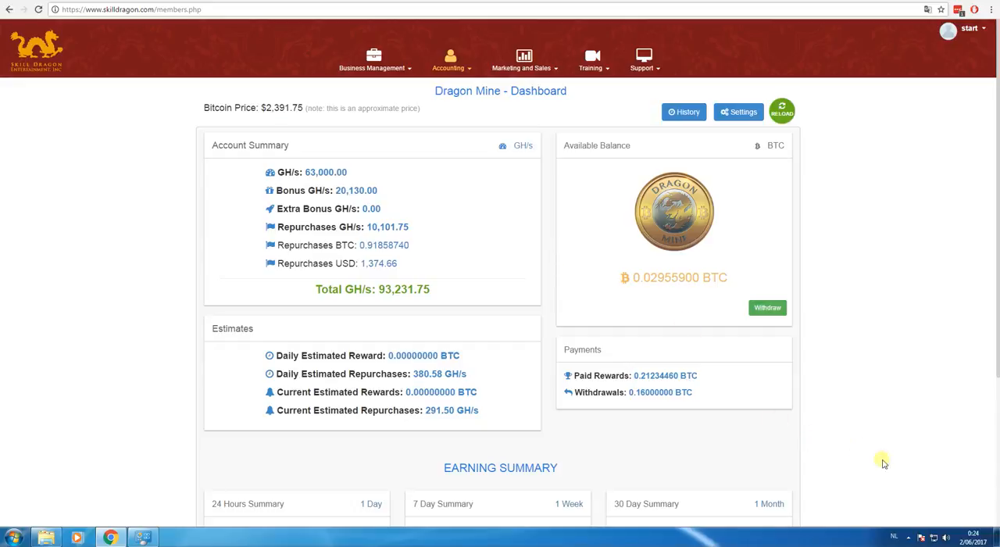